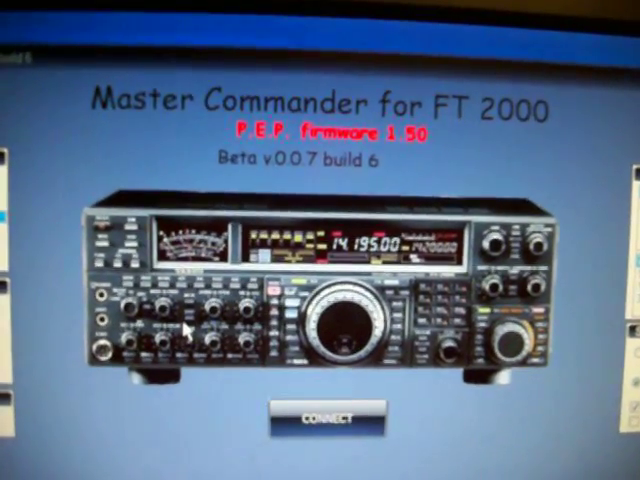
# Connect Master Commander to the FT-2000 so the control panel shows VFOs 14.208.00 and 07.255.00.
pyautogui.click(320, 418)
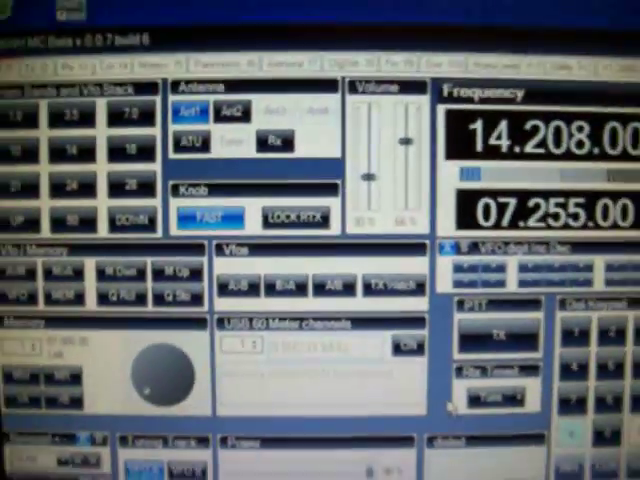